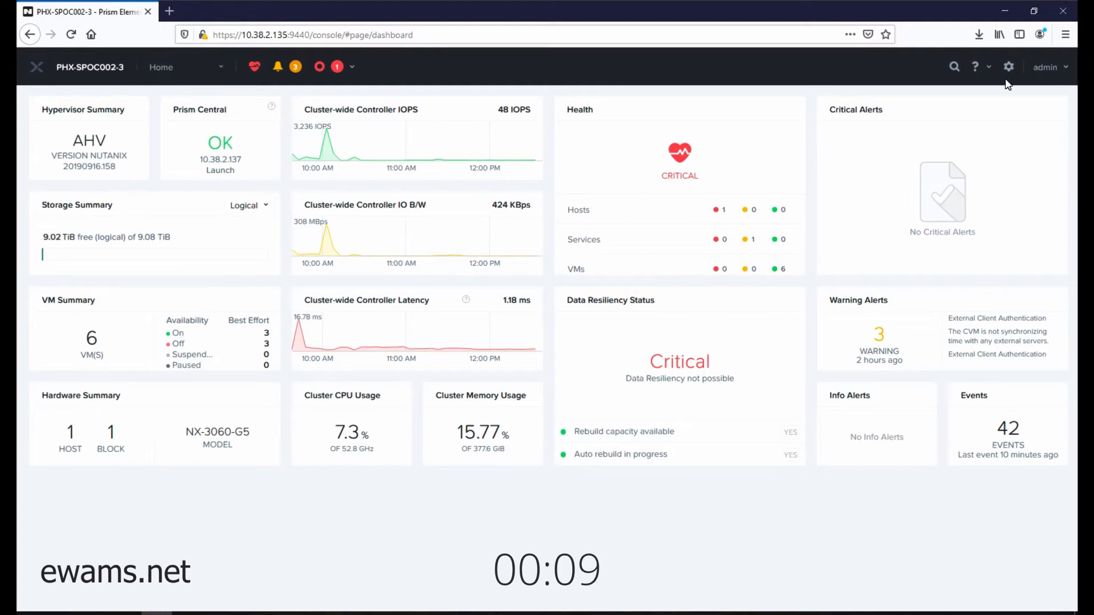
# Step: Go to the cluster Settings page and open UI Settings under Appearance
pyautogui.click(1008, 67)
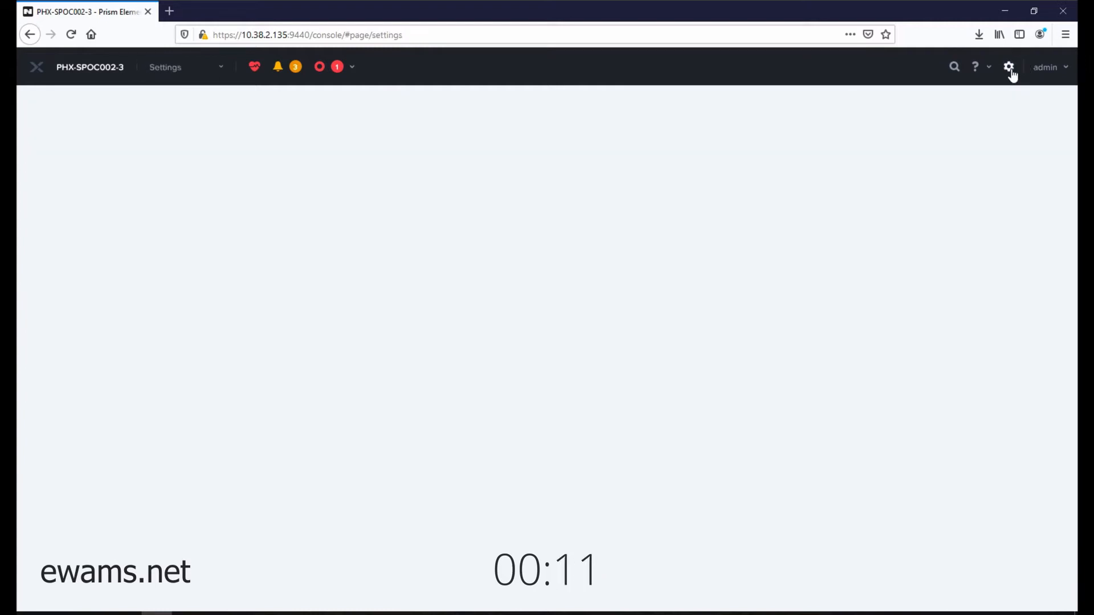
pyautogui.click(1008, 68)
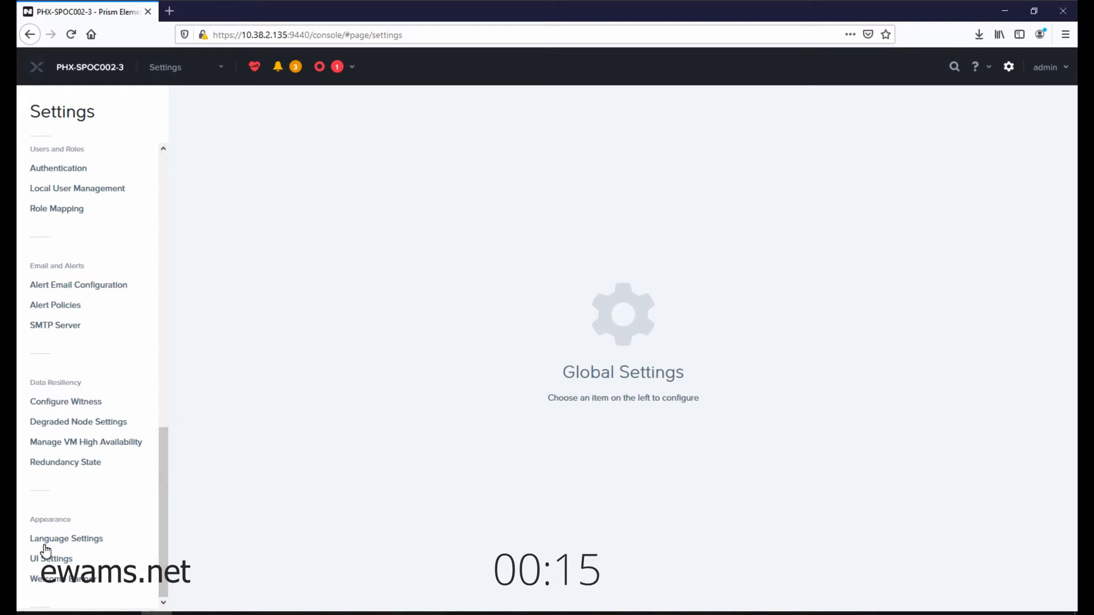
pyautogui.click(51, 558)
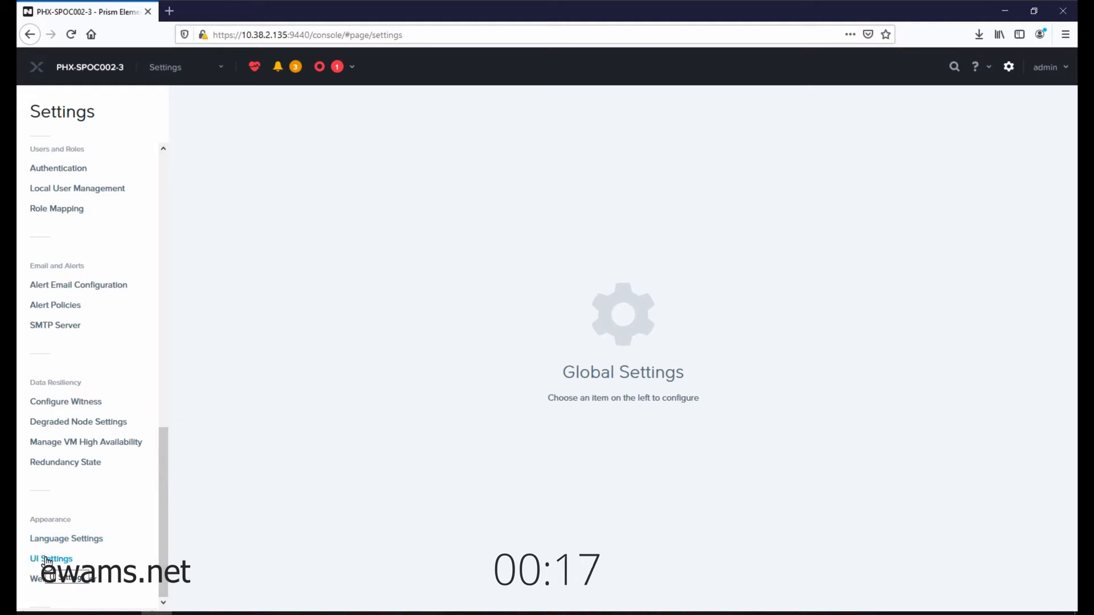
pyautogui.click(51, 559)
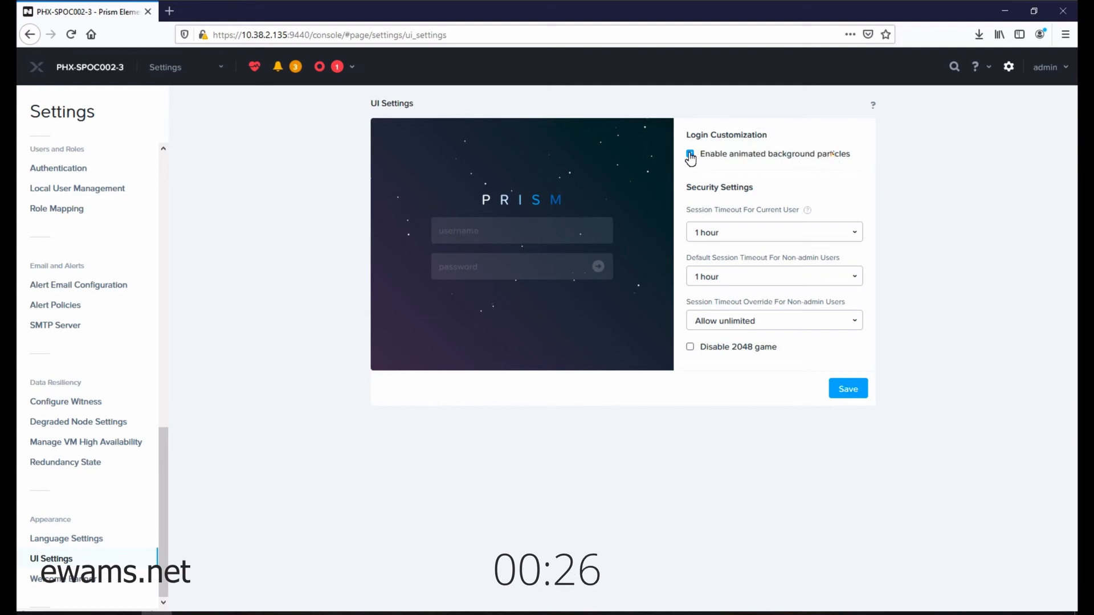
# Step: Uncheck 'Enable animated background particles' under Login Customization
pyautogui.click(690, 153)
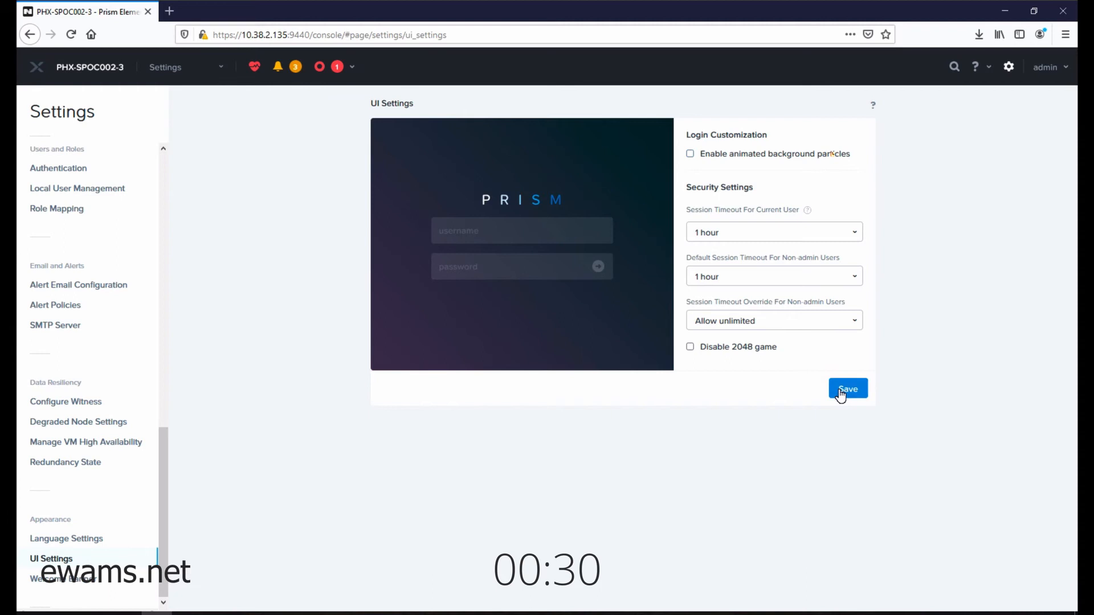
# Step: Save the UI Settings panel and check for the 'Saved successfully' banner
pyautogui.click(848, 389)
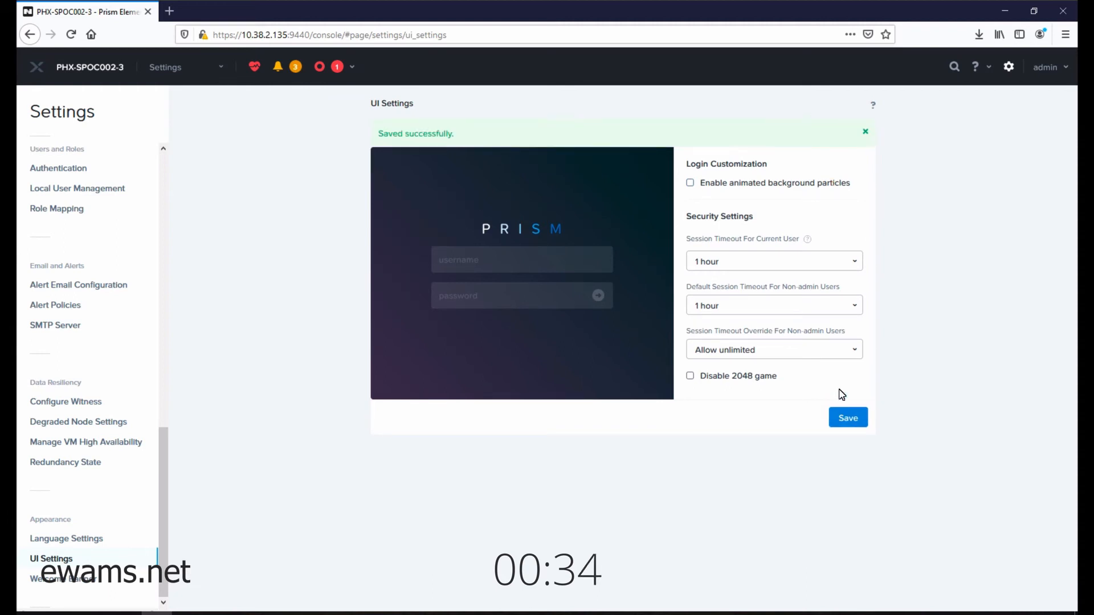
pyautogui.moveTo(704, 174)
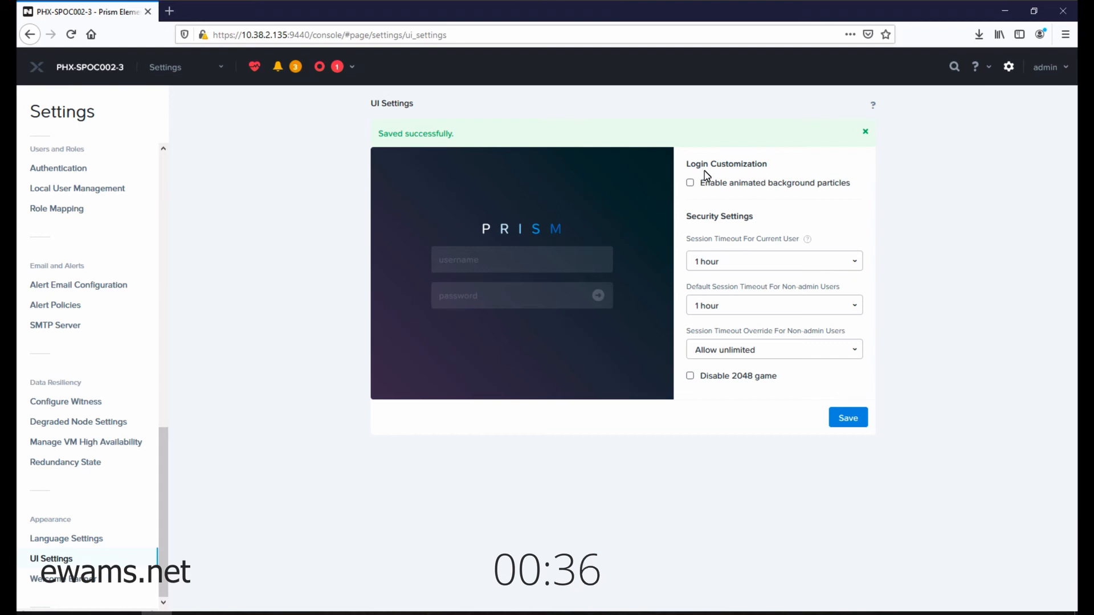